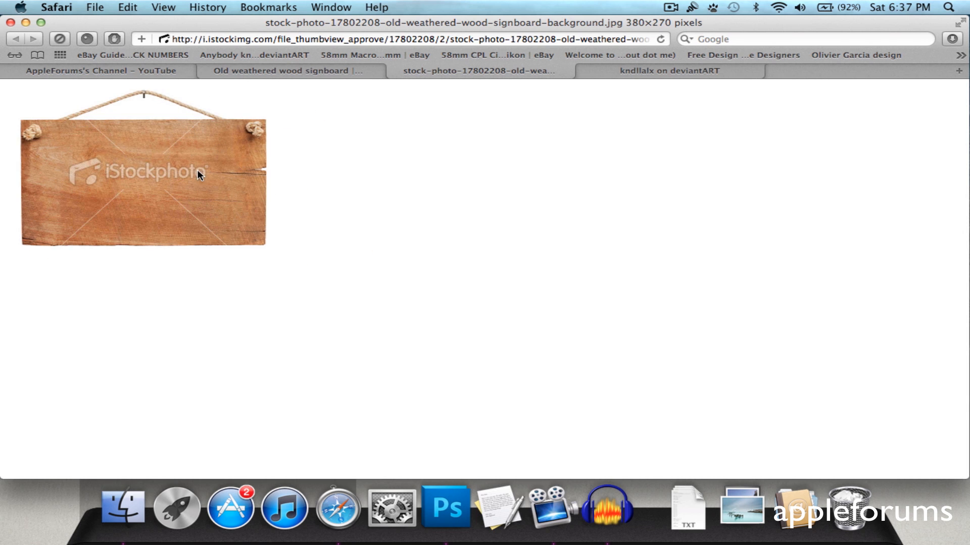
Save the watermarked wood signboard image from Safari into the Downloads folder.
right_click(198, 174)
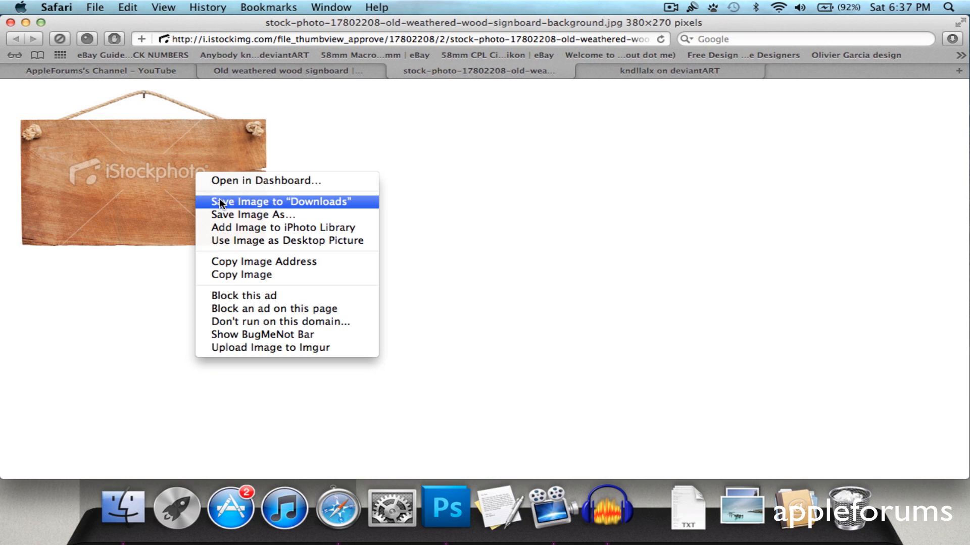
click(444, 506)
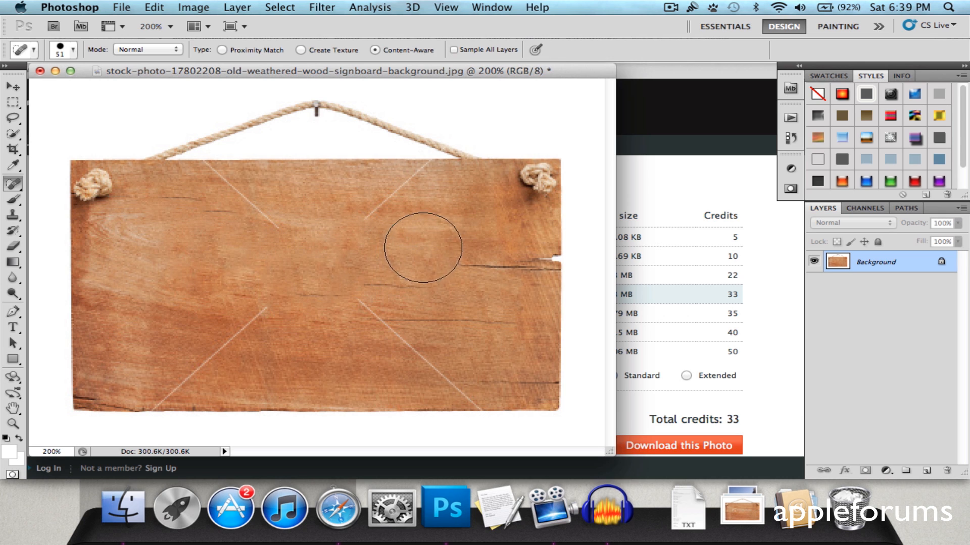
Heal away the iStockphoto logo on the board with the Spot Healing Brush.
drag(370, 297, 401, 331)
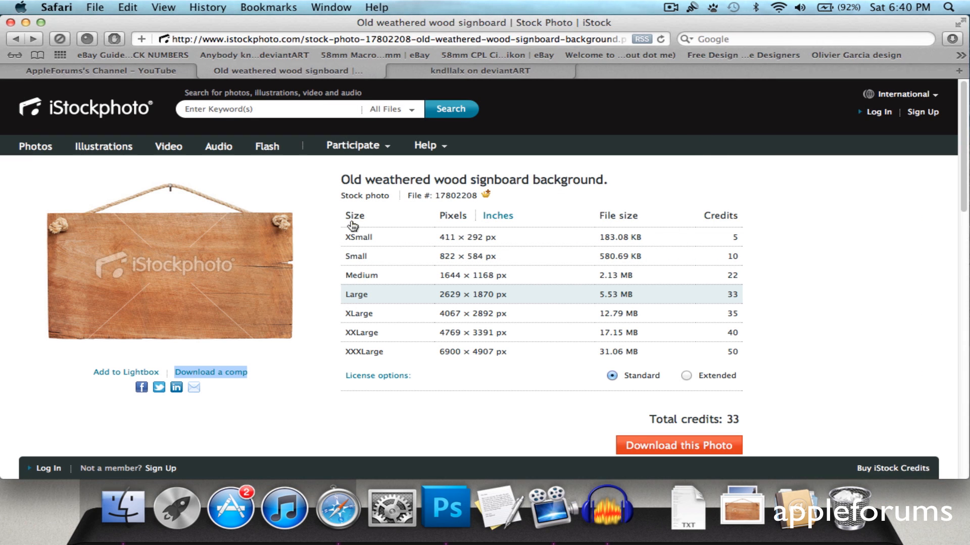
Switch to the Old weathered wood signboard tab showing iStockphoto sizes and credits.
click(479, 70)
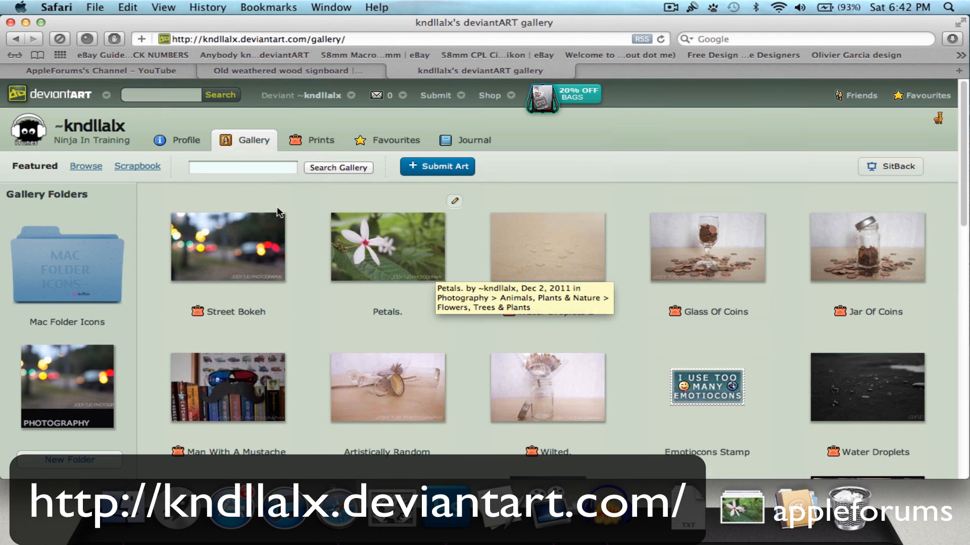
Go from the artist's deviantART gallery to their Profile page.
click(185, 140)
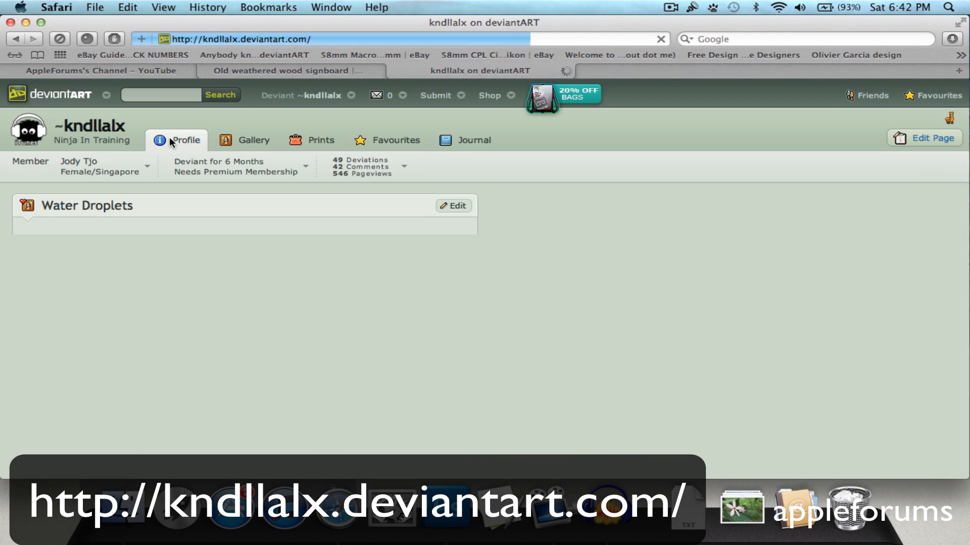